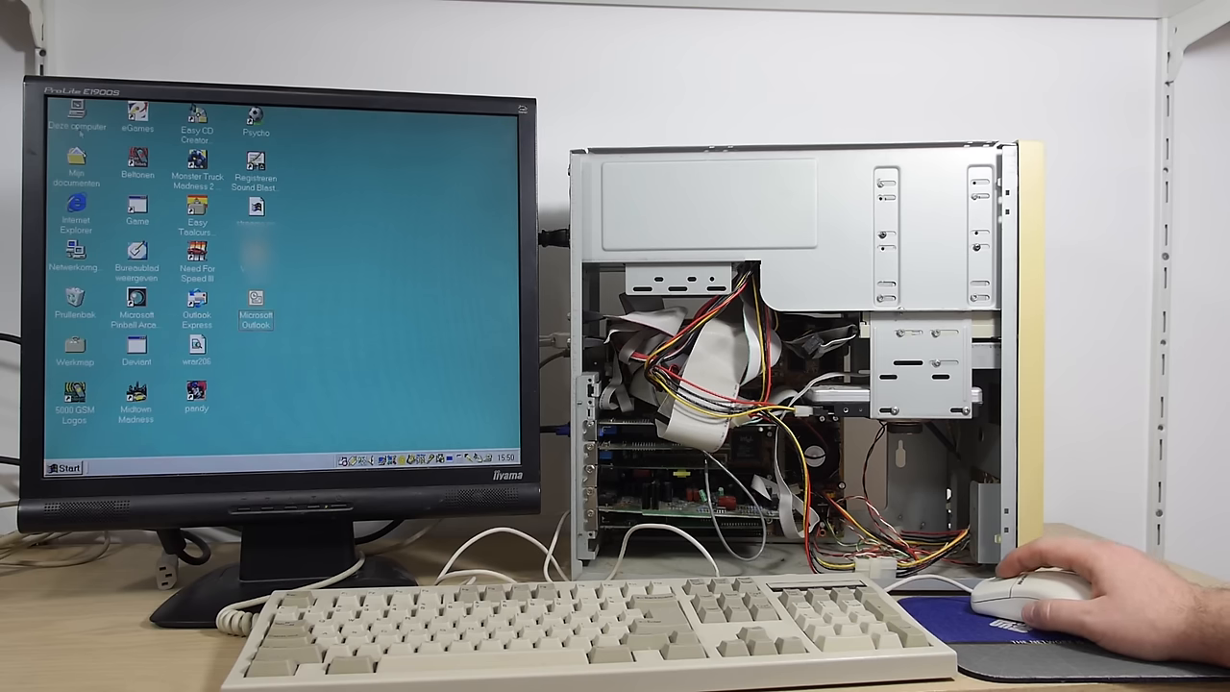
# Step: Show the installed hardware list in System Properties' Device Manager from My Computer
pyautogui.rightClick(75, 110)
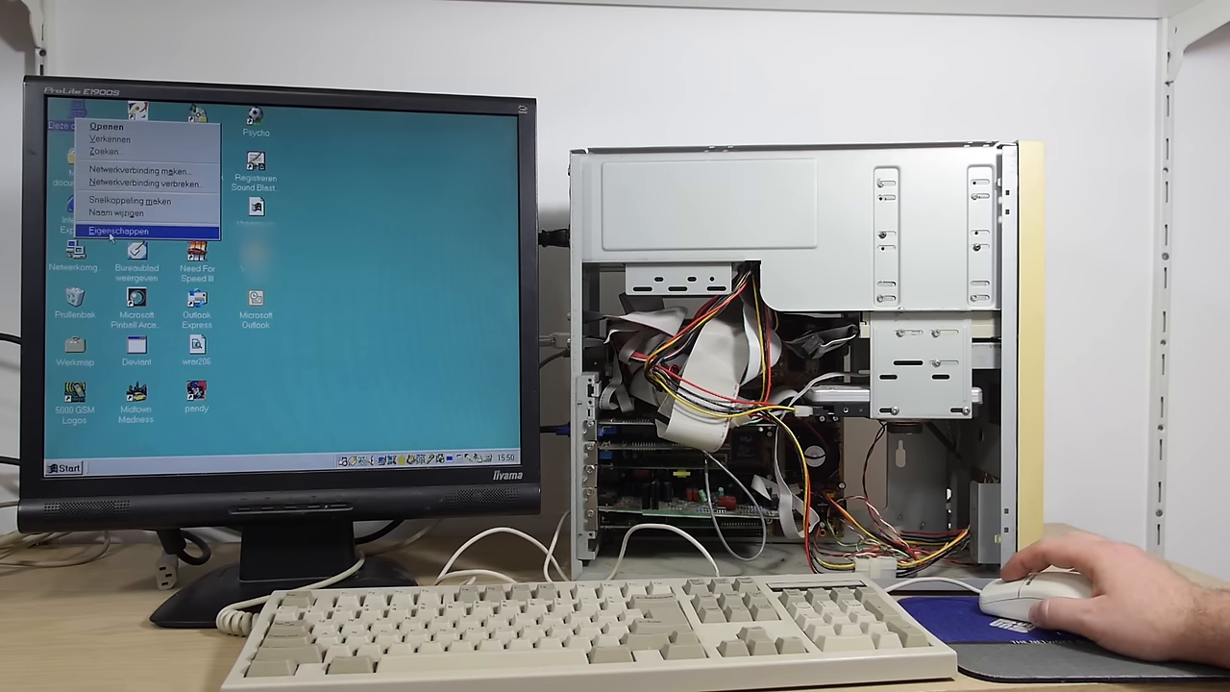
pyautogui.click(119, 231)
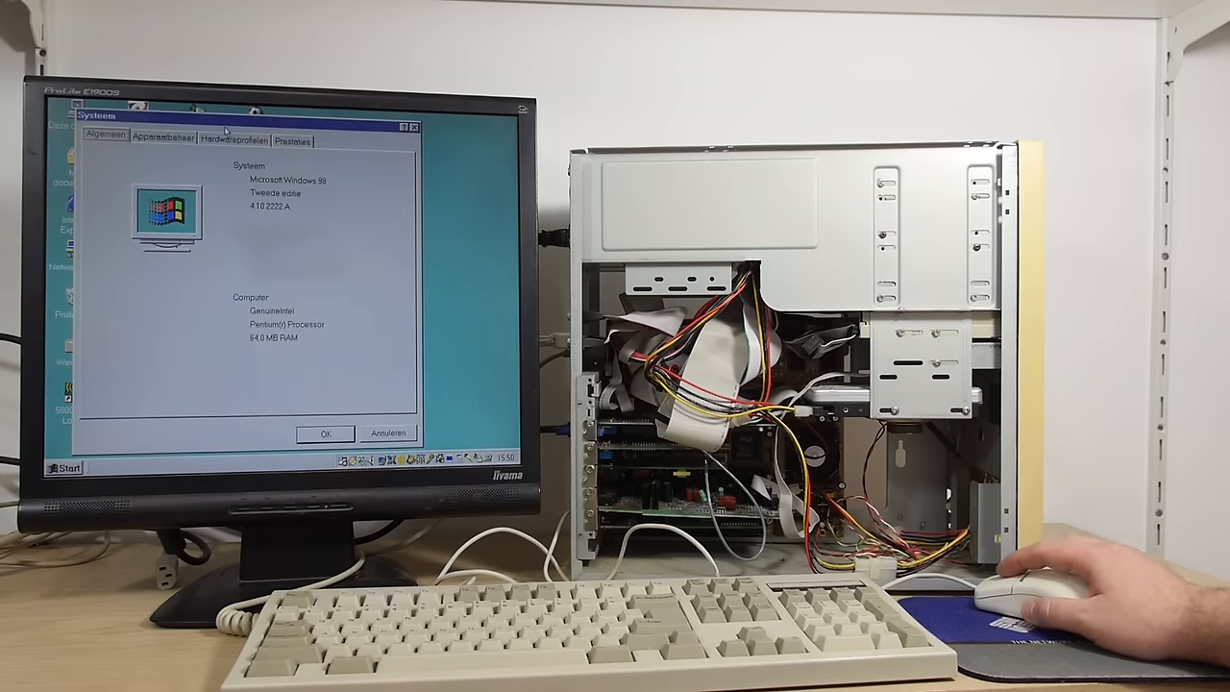
pyautogui.click(163, 134)
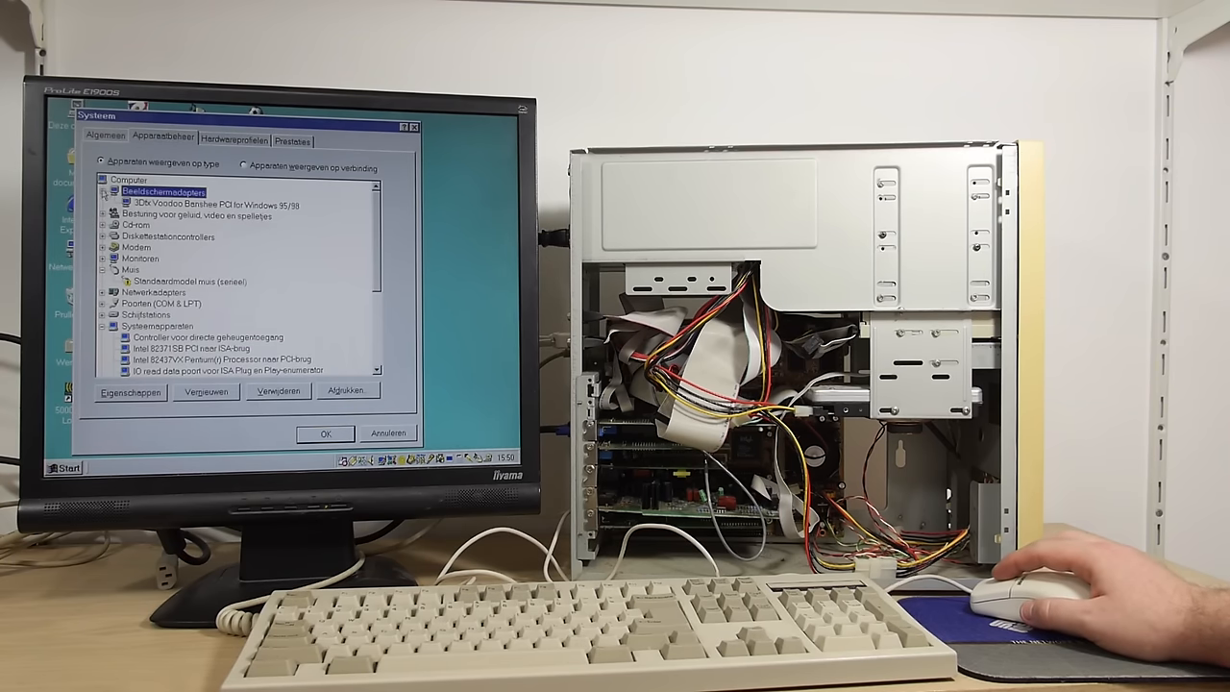
# Step: Expand 'Sound, video and game controllers' to reveal the Creative Sound Blaster entries
pyautogui.click(216, 204)
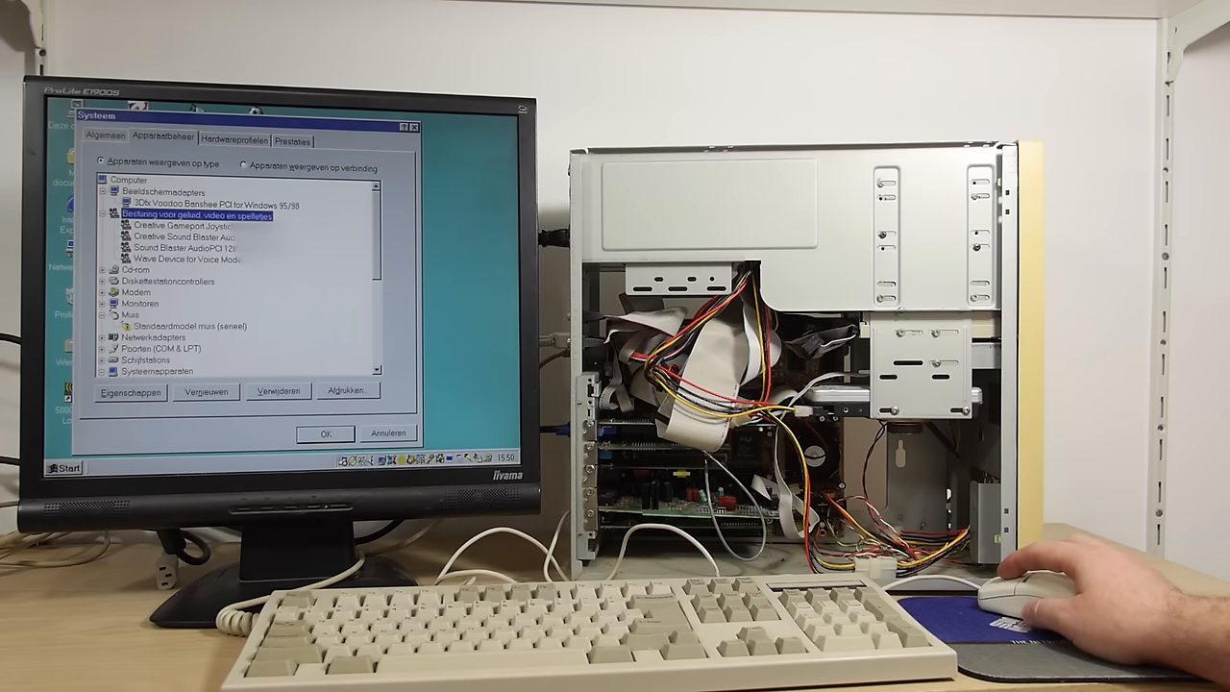
pyautogui.scroll(-3)
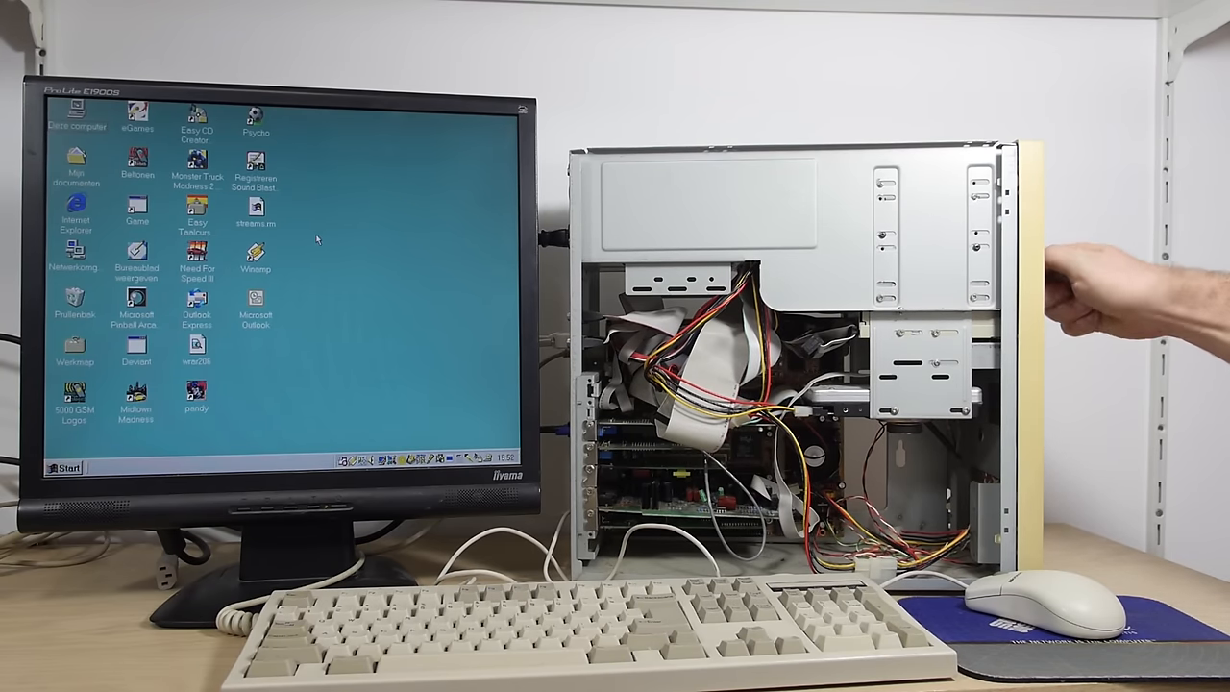
# Step: Agree to format the unformatted 5.25-inch floppy in drive B from My Computer
pyautogui.doubleClick(75, 106)
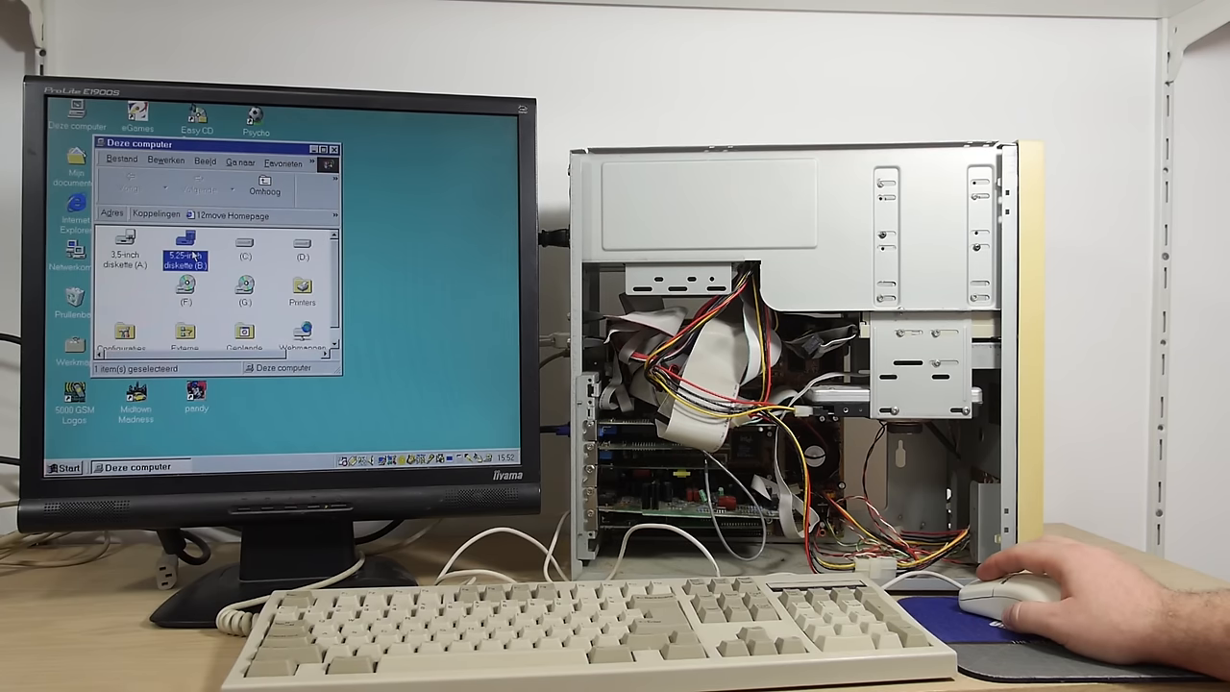
pyautogui.doubleClick(184, 253)
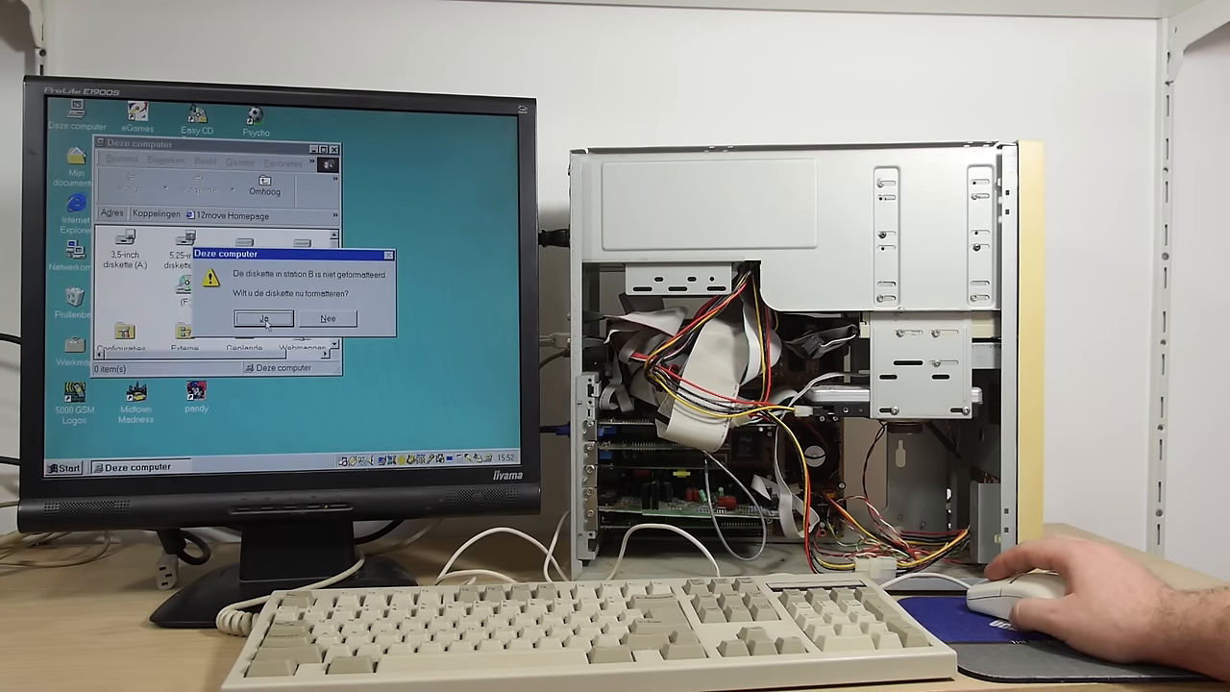
pyautogui.click(327, 319)
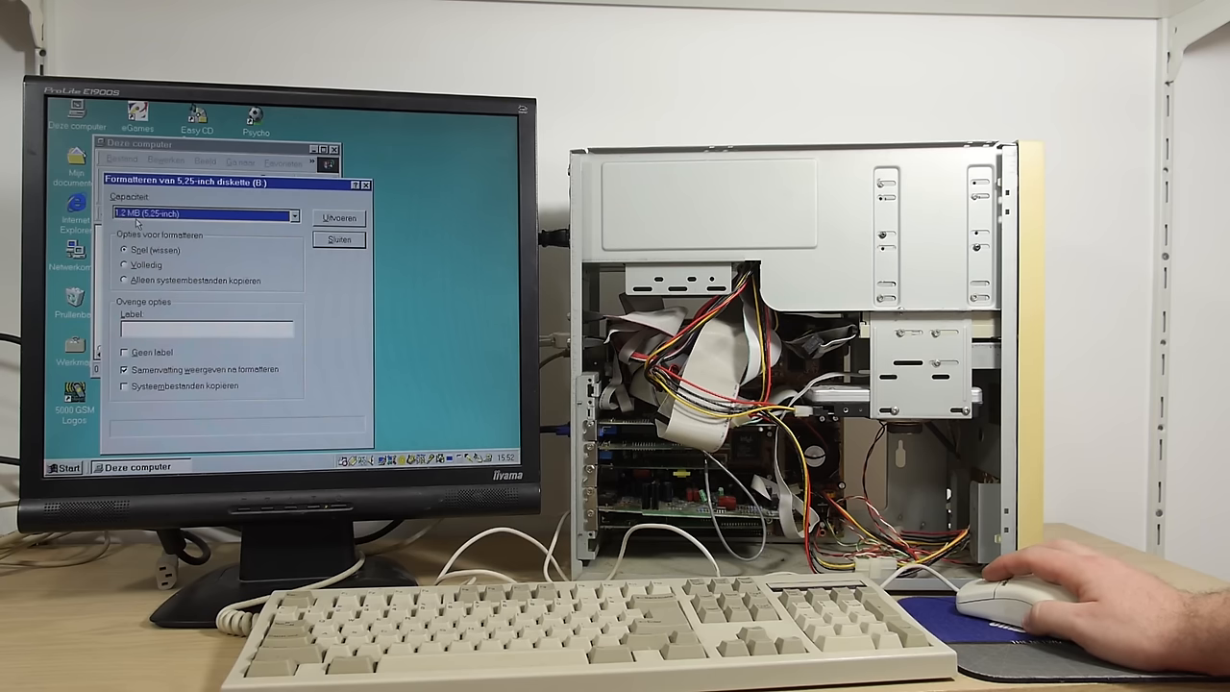
# Step: Begin the 'format b:' command for the floppy at an MS-DOS prompt
pyautogui.click(338, 219)
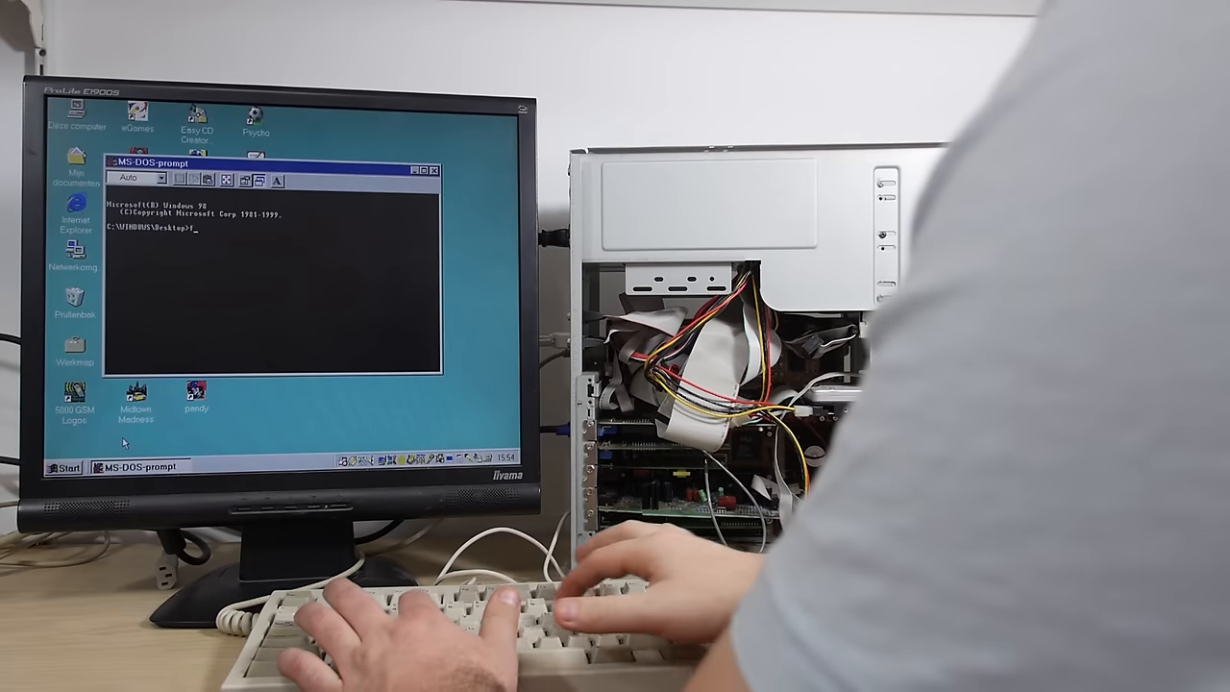
pyautogui.write('ormat b')
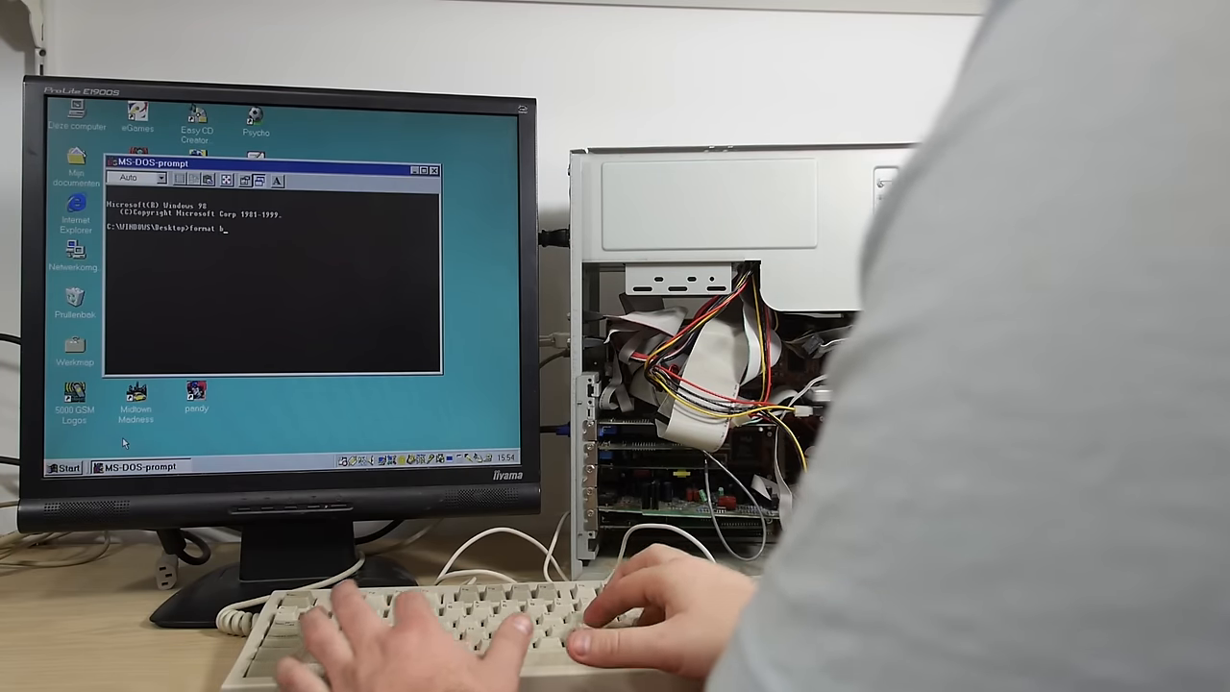